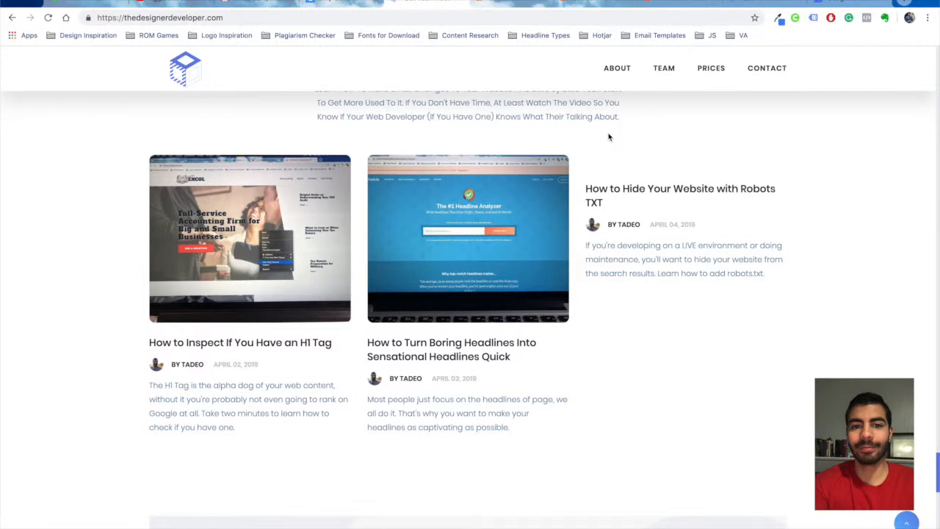
mouse_move(617, 173)
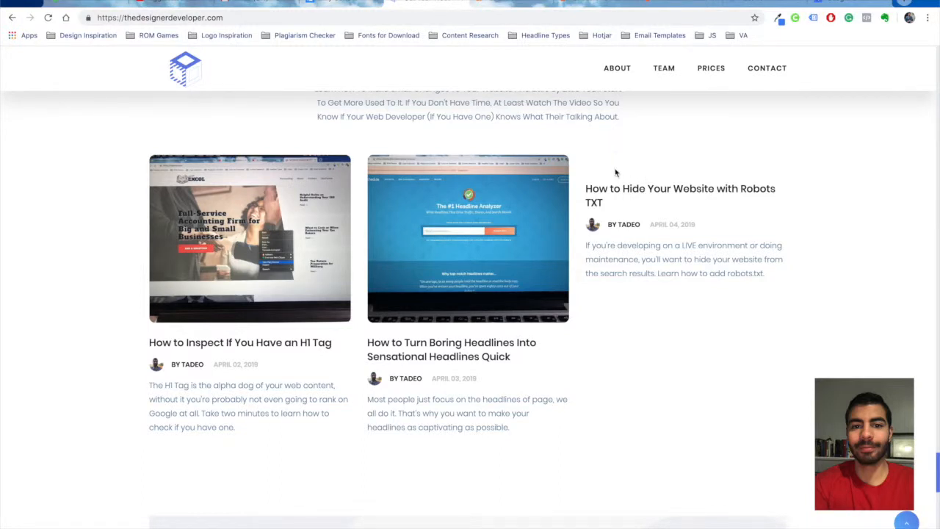
mouse_move(640, 227)
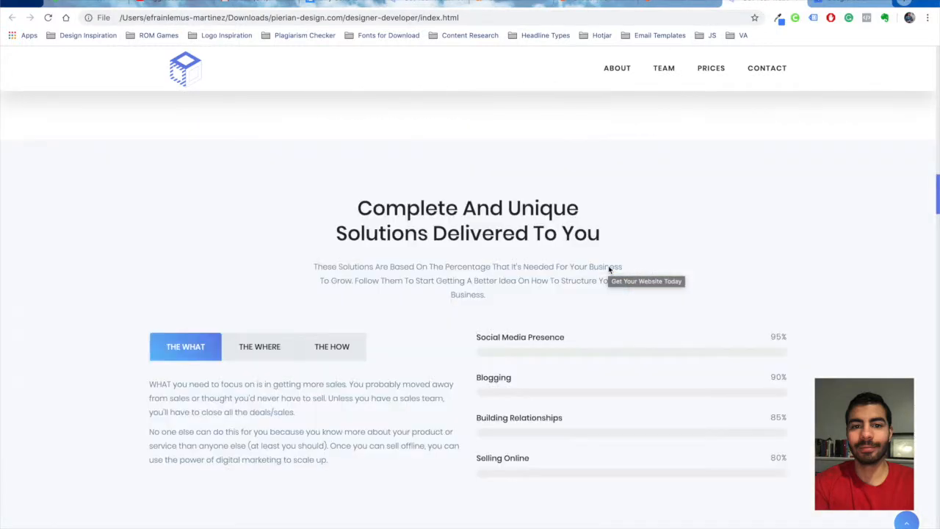
Scroll through the live blog section to compare it with the local copy
scroll("down", 3)
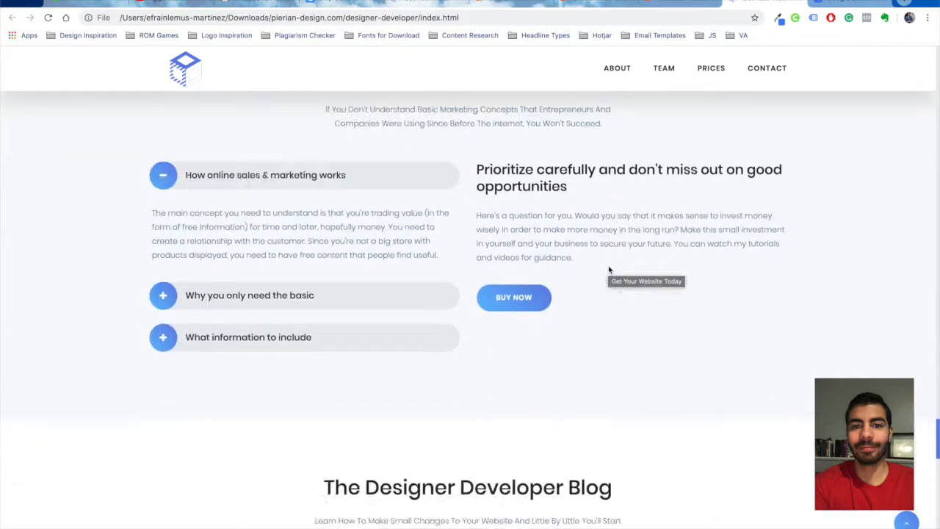
scroll("down", 3)
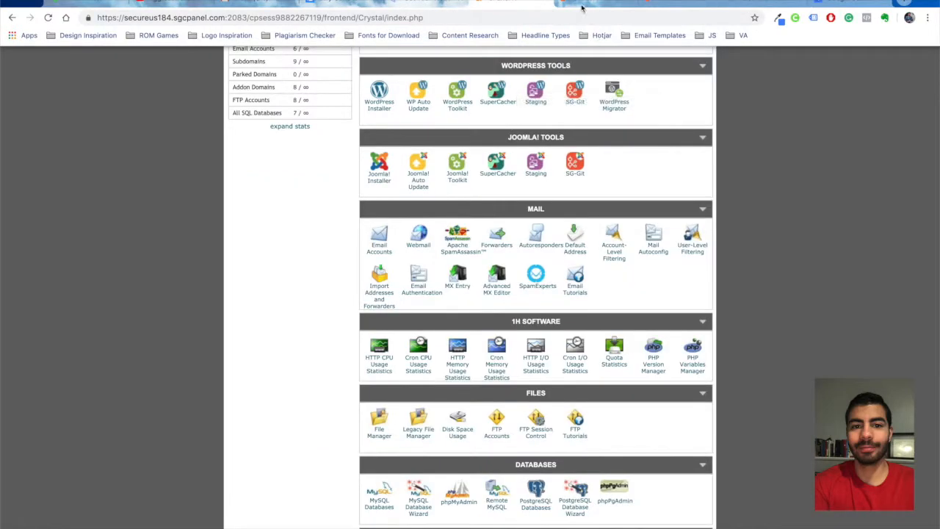
Open the server's index.html in the editor and search for the Robots TXT blog title
left_click(379, 419)
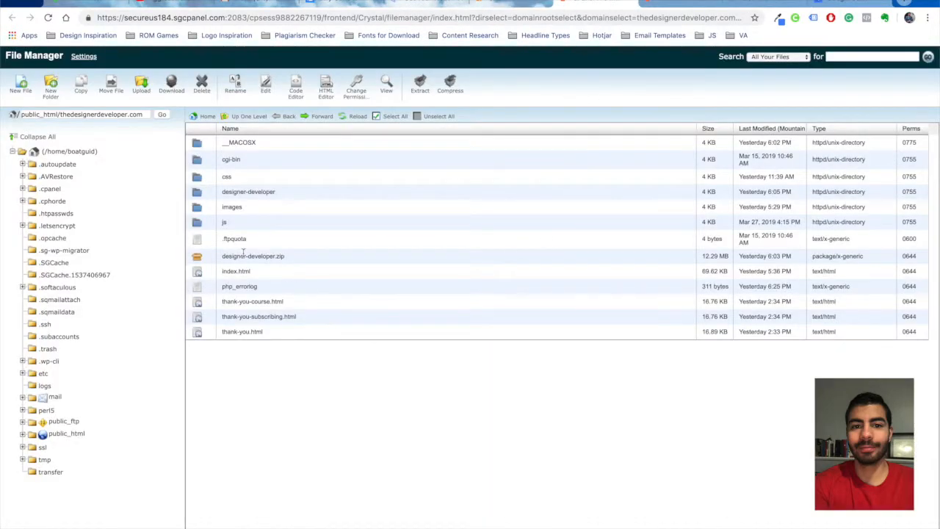
left_click(236, 271)
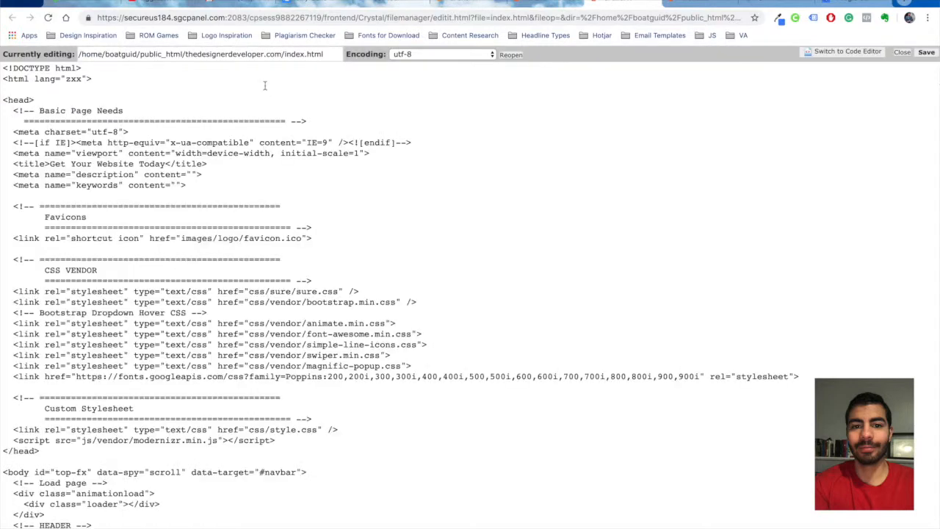
mouse_move(433, 191)
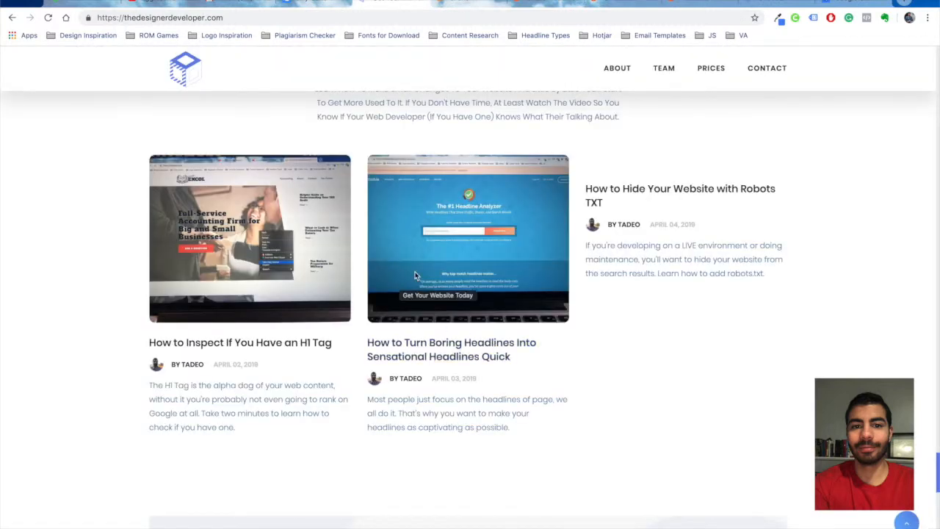
right_click(680, 195)
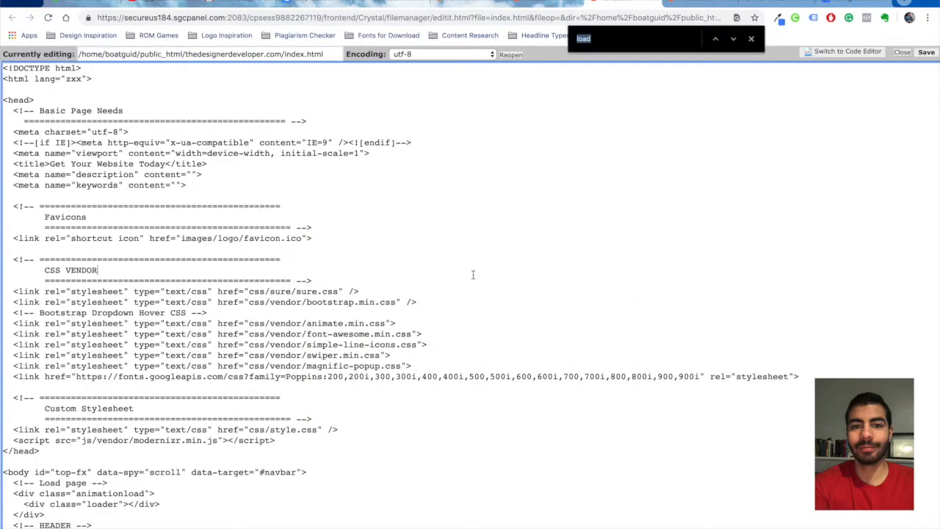
left_click(732, 38)
type("How to Hide Your Website with")
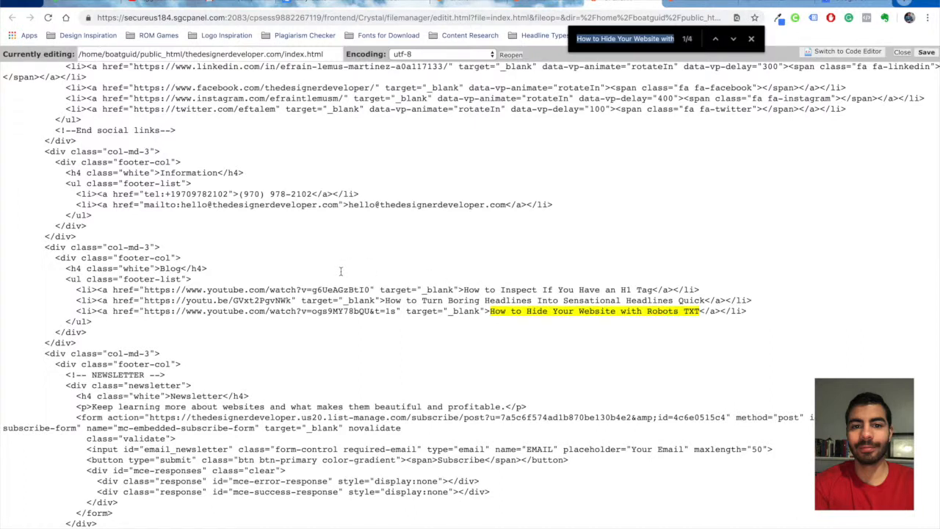
mouse_move(340, 271)
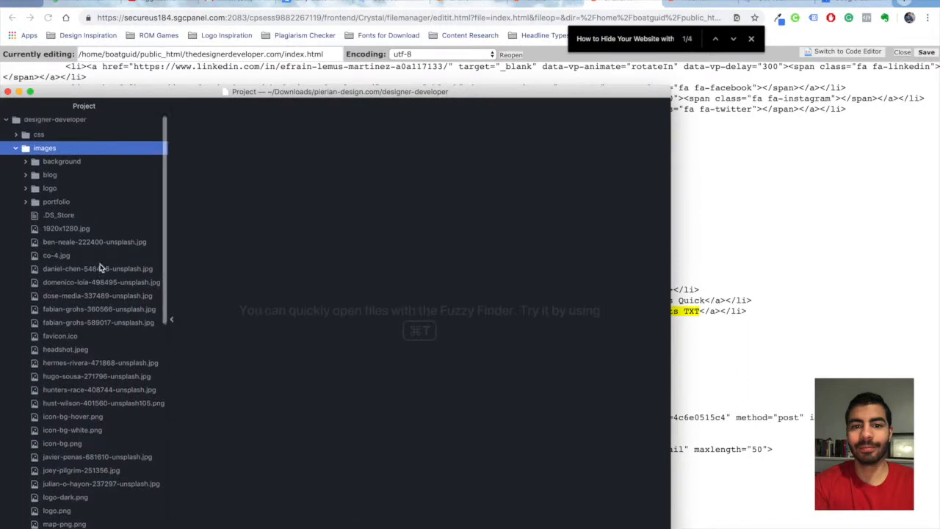
Collapse the local images folder and open the local index.html
left_click(45, 147)
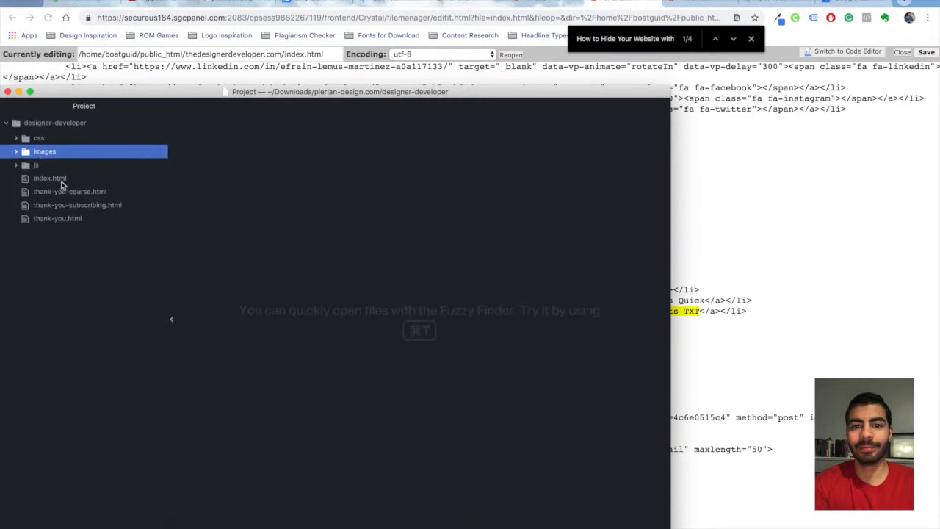
left_click(50, 178)
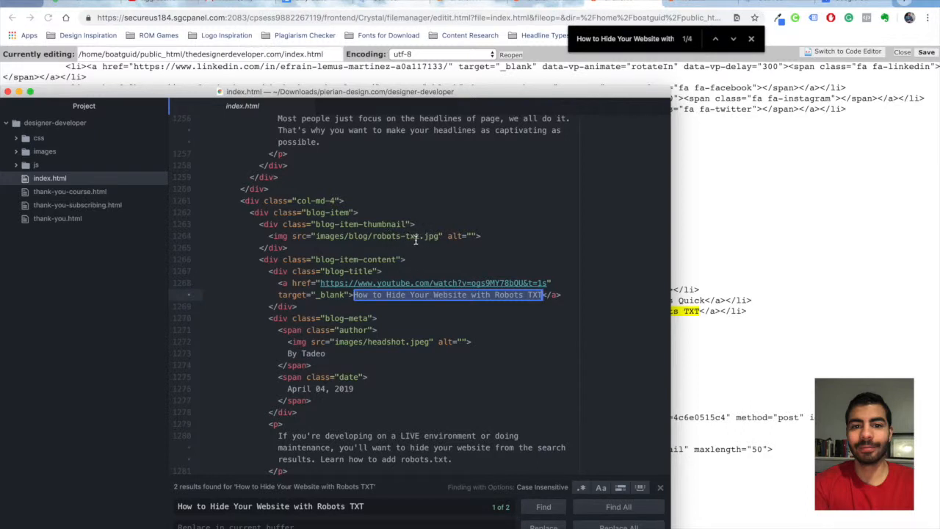
mouse_move(441, 249)
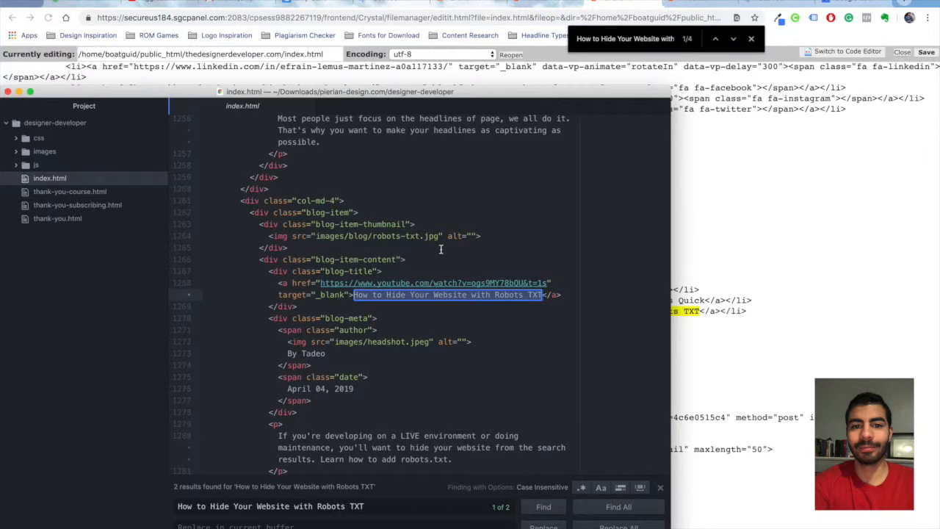
mouse_move(607, 4)
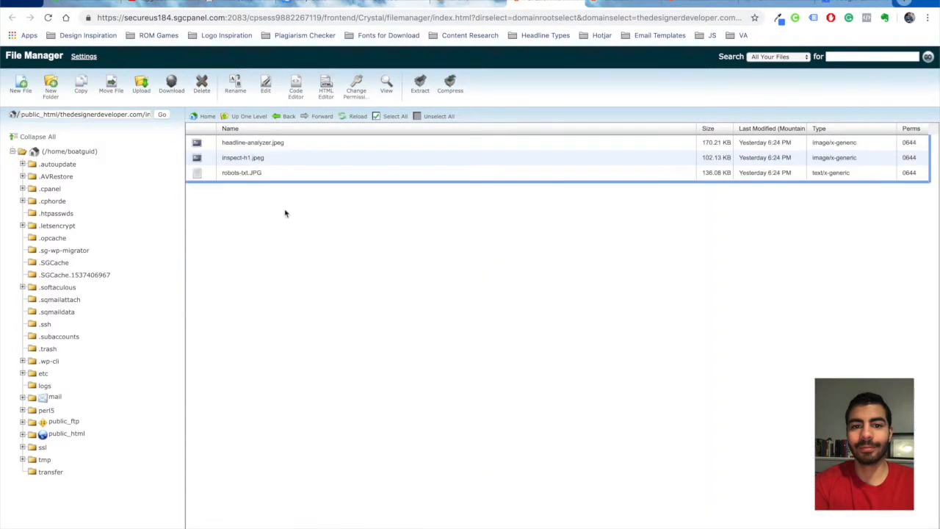
mouse_move(250, 185)
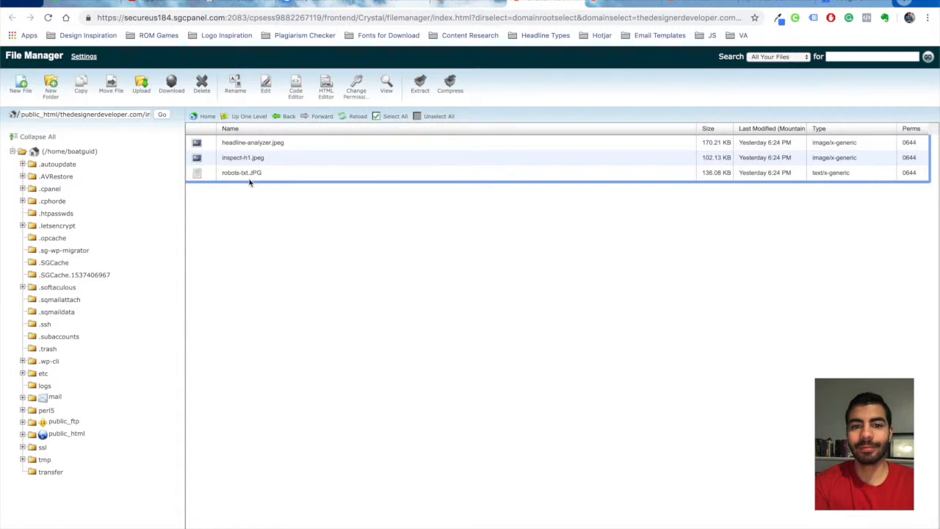
mouse_move(353, 224)
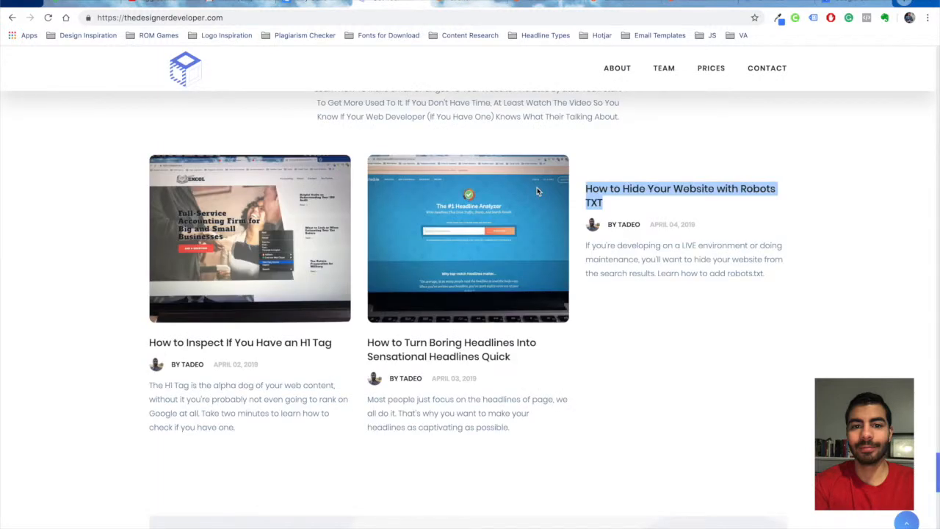
Reload the live site, confirm the Robots TXT thumbnail, and scroll up to the video section
left_click(680, 195)
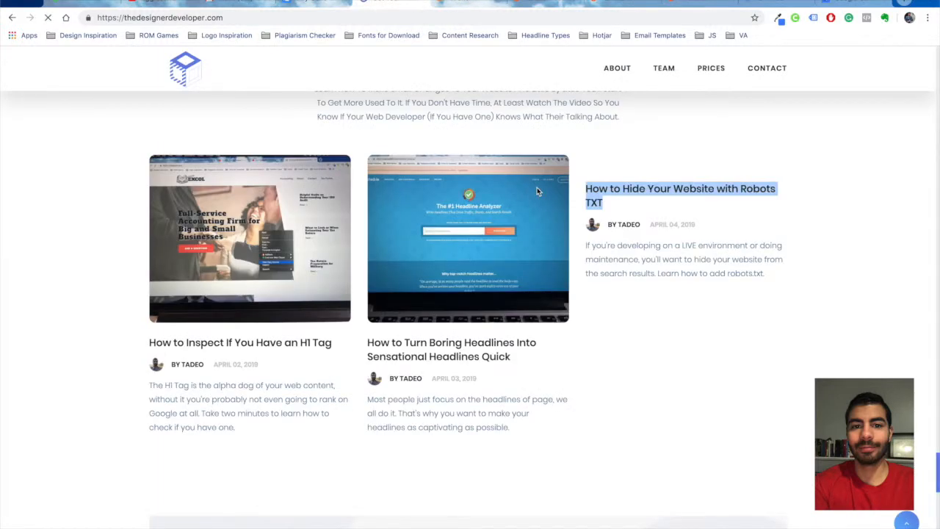
left_click(681, 196)
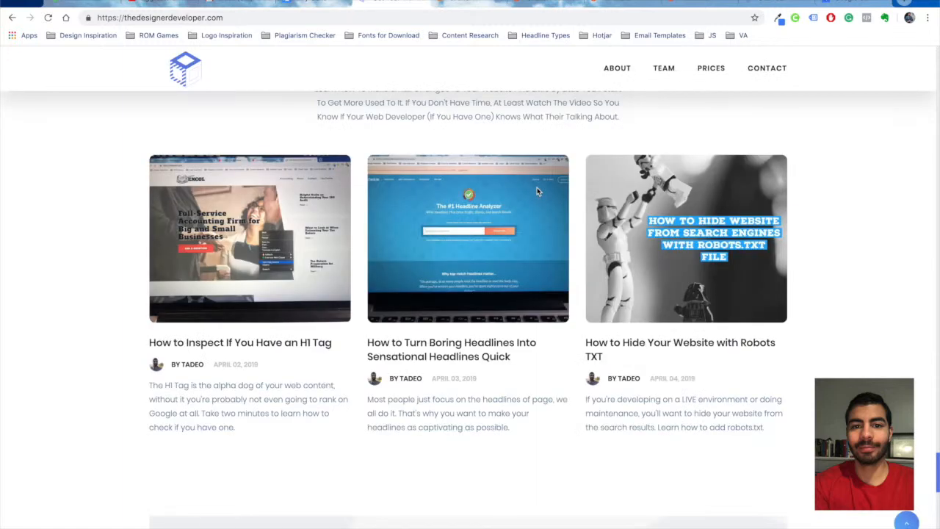
mouse_move(709, 287)
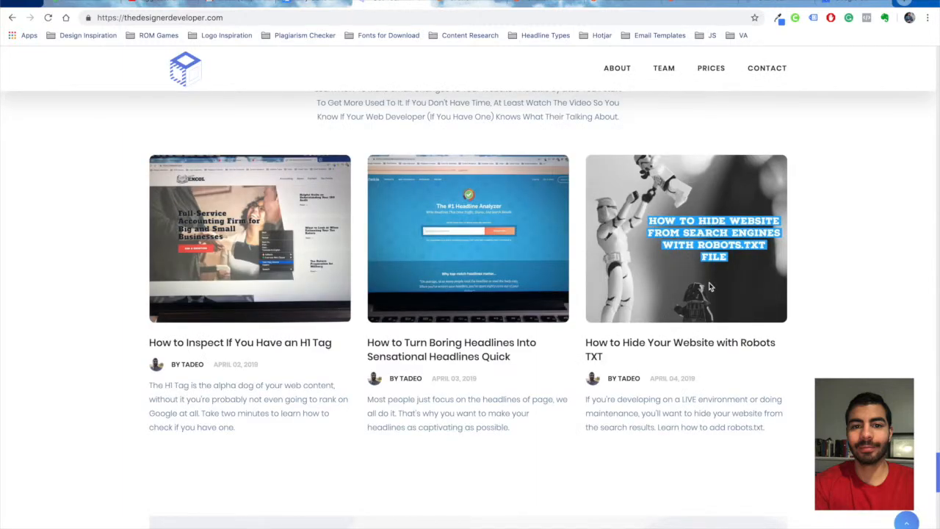
mouse_move(796, 267)
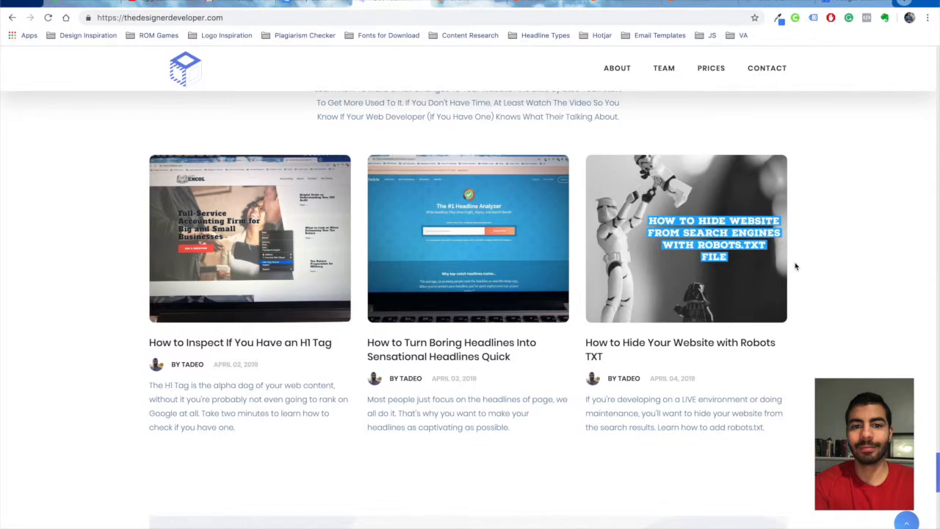
scroll("down", 3)
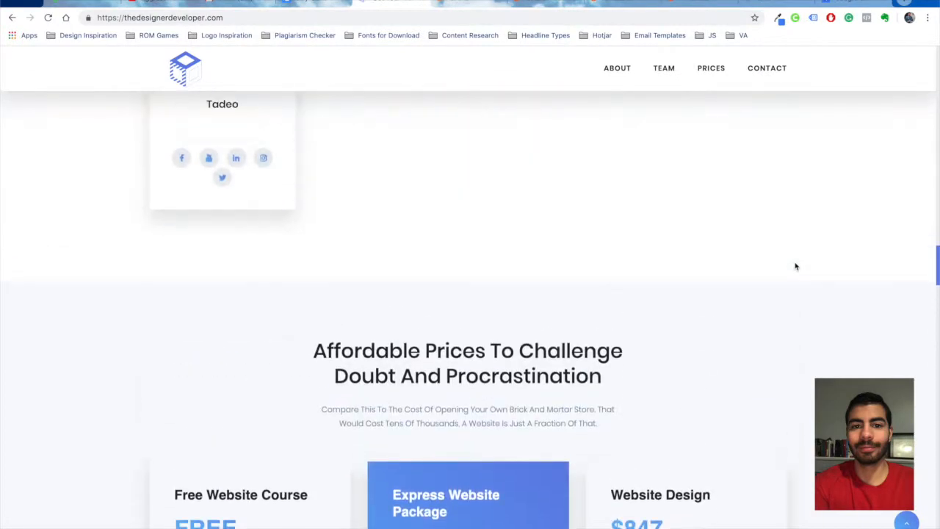
scroll("up", 3)
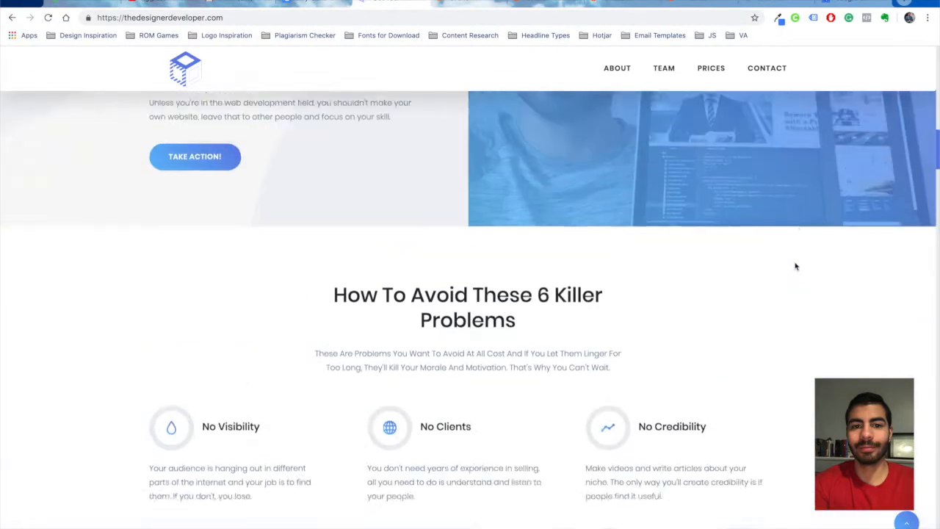
scroll("up", 3)
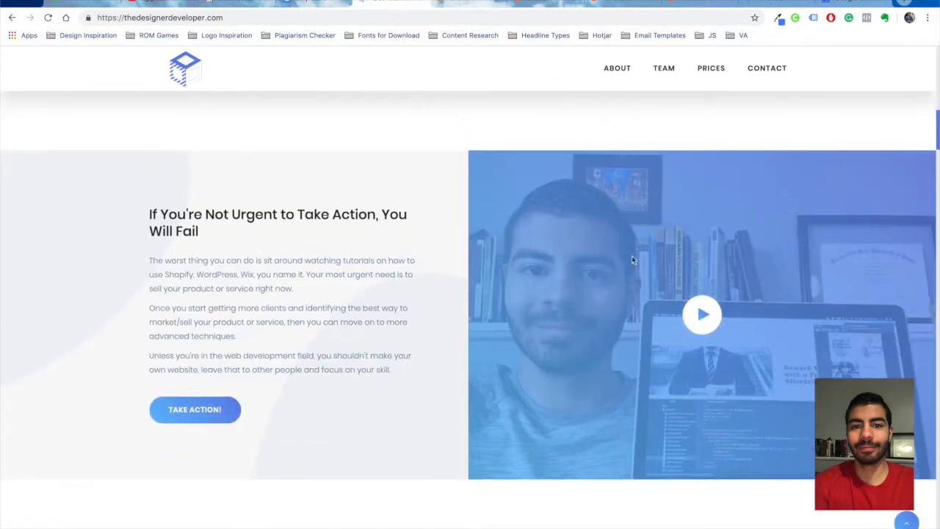
Go back to the server folder holding express-website-package.jpg and group-photo.jpg
left_click(548, 5)
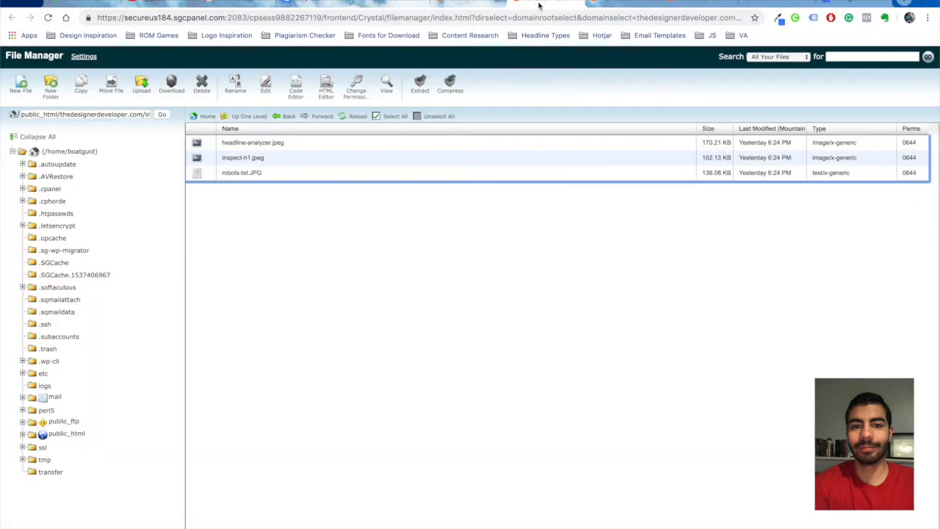
left_click(287, 116)
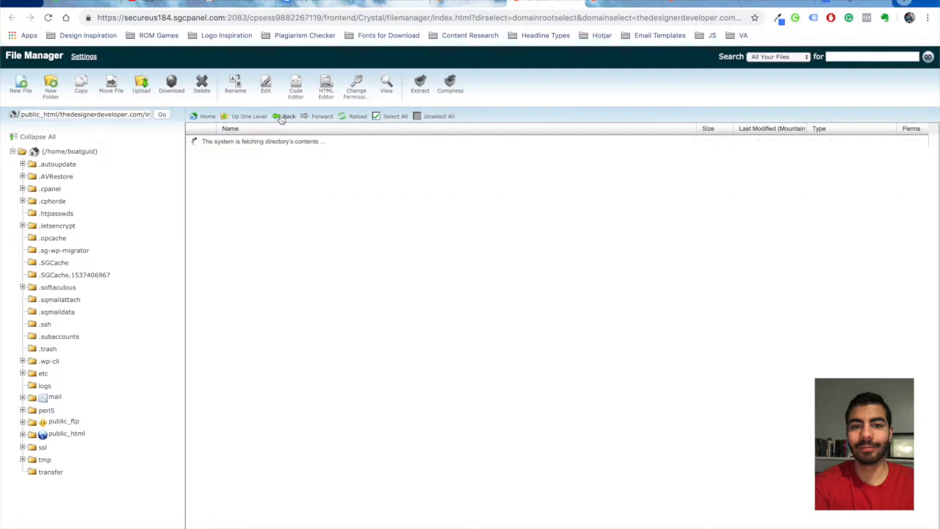
left_click(285, 116)
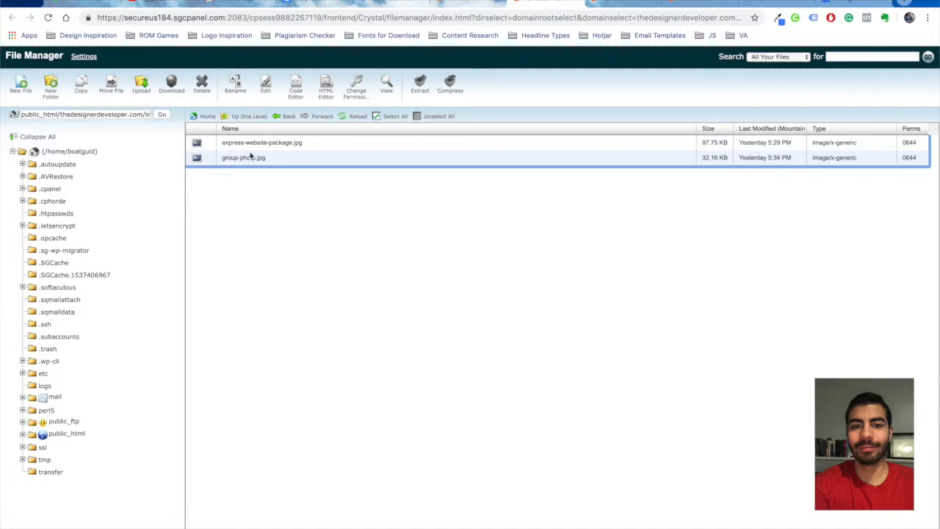
mouse_move(286, 156)
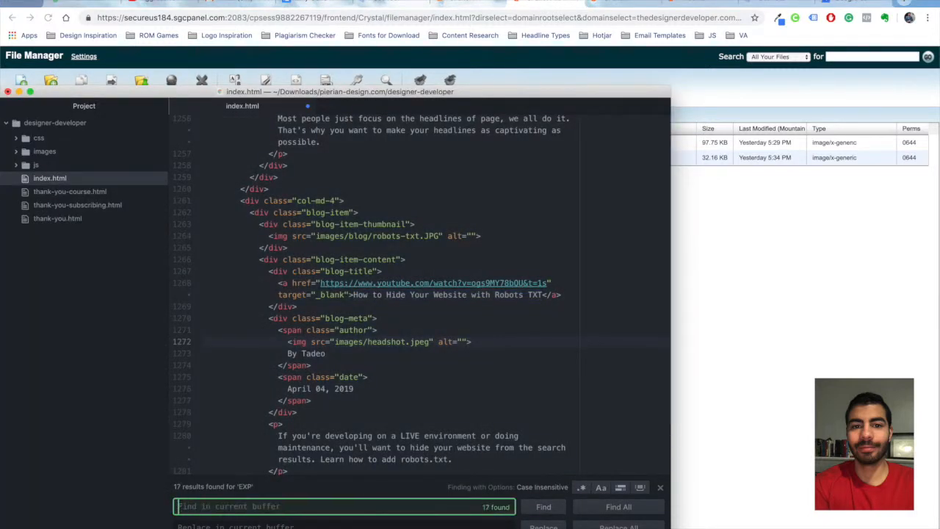
Search index.html for 'express-website-p' to find the video section background path
type("express-w")
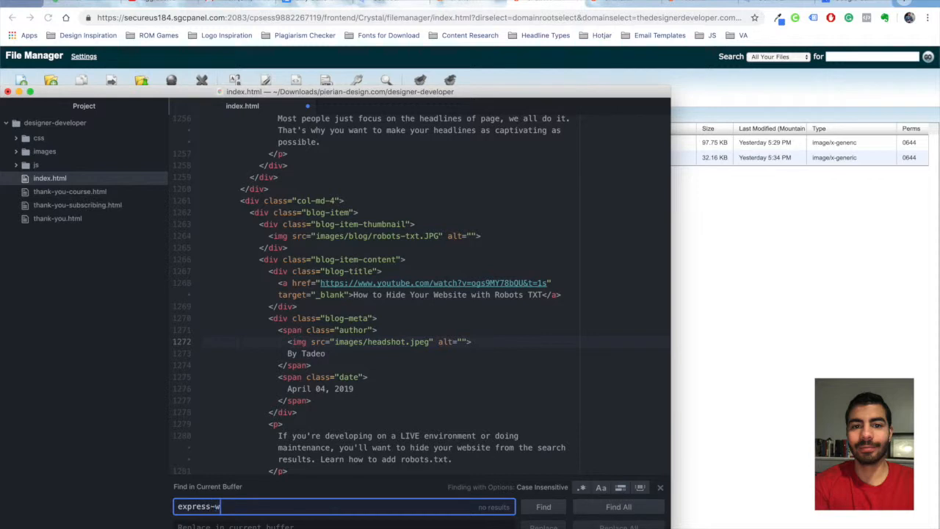
type("ebsite-p")
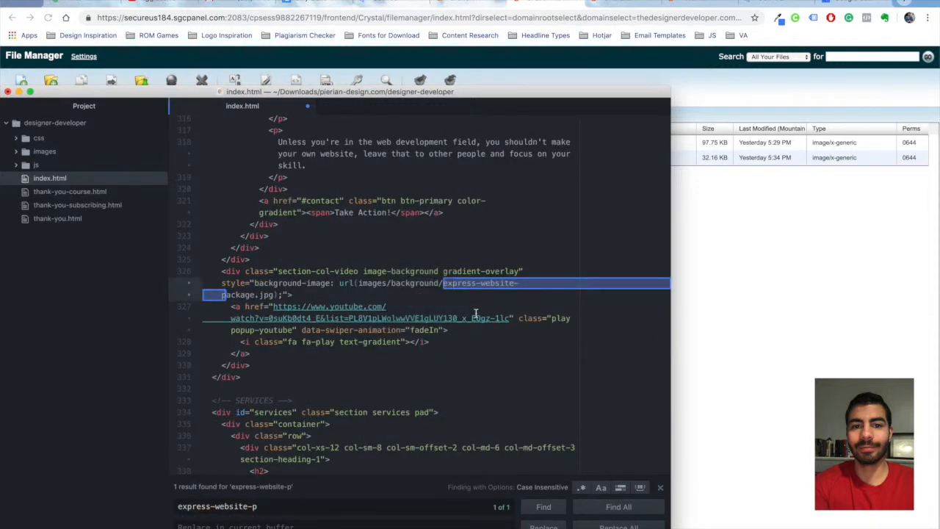
mouse_move(378, 353)
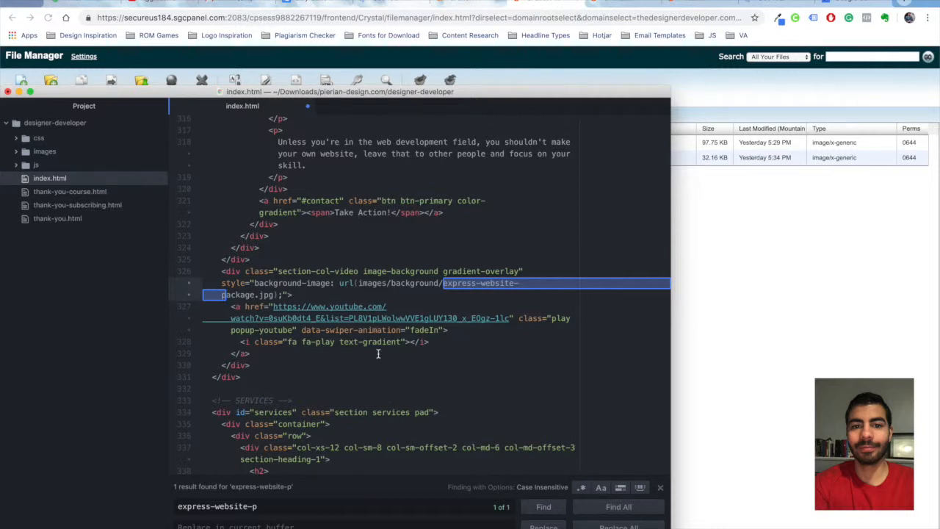
mouse_move(734, 213)
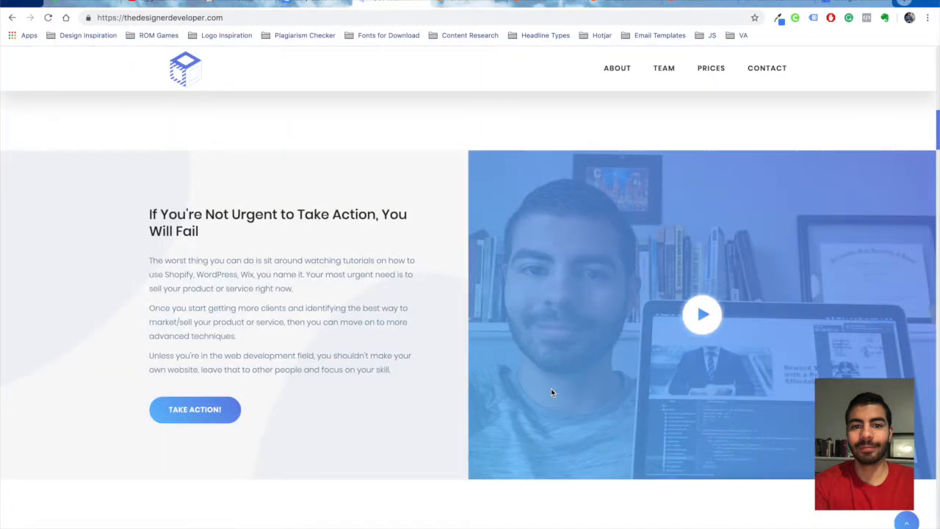
mouse_move(461, 413)
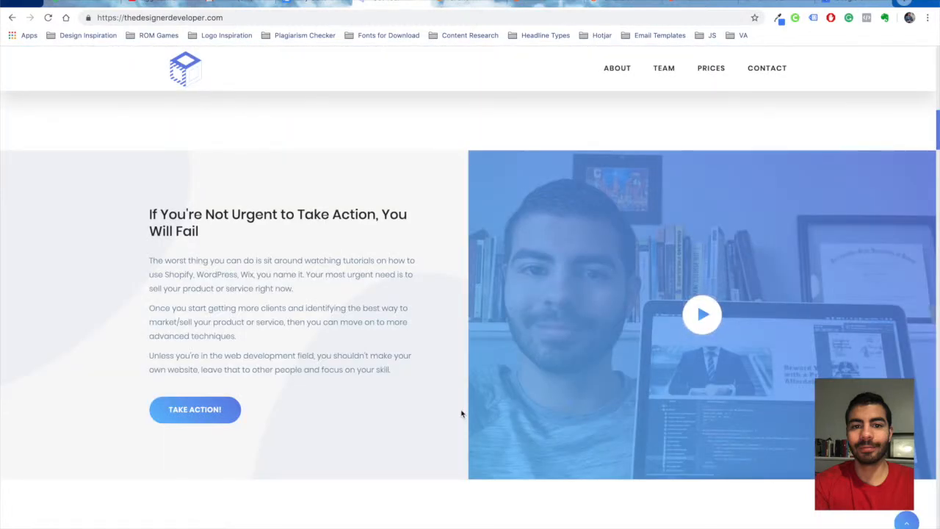